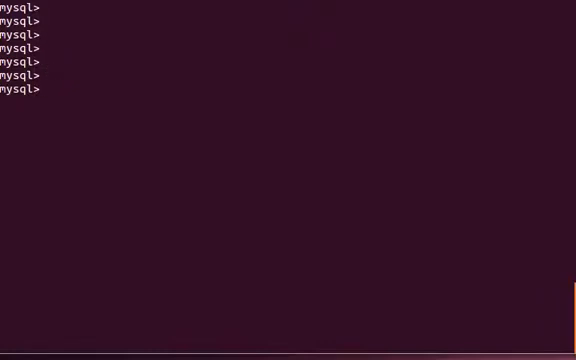
pyautogui.write('vim /')
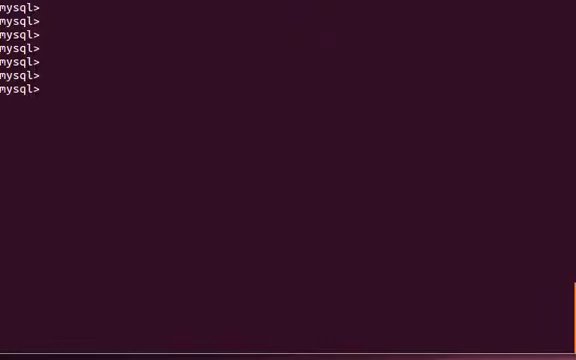
pyautogui.press('Return')
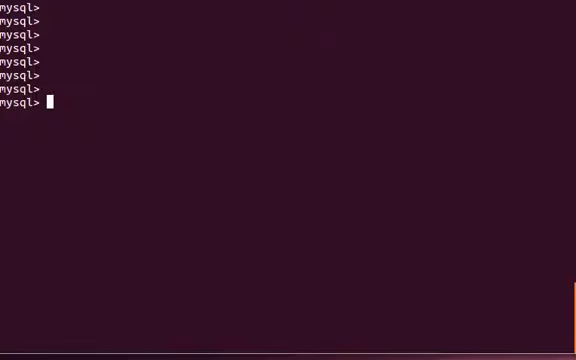
pyautogui.write('s')
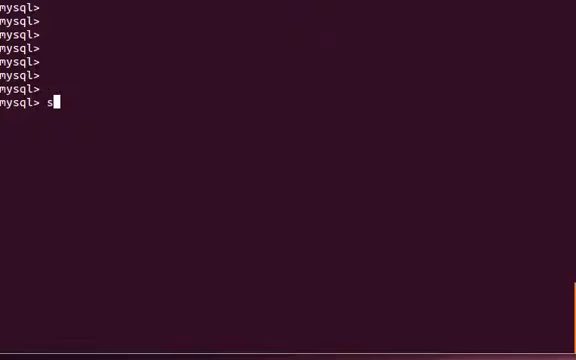
pyautogui.write('elect')
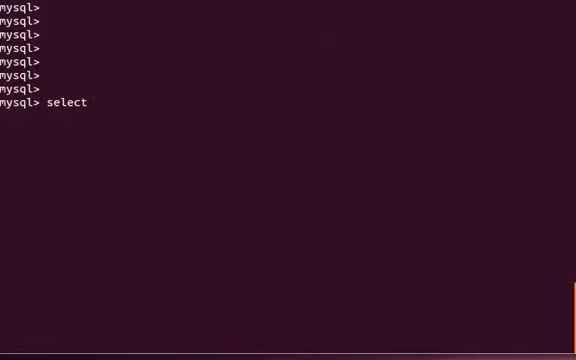
pyautogui.write('@@')
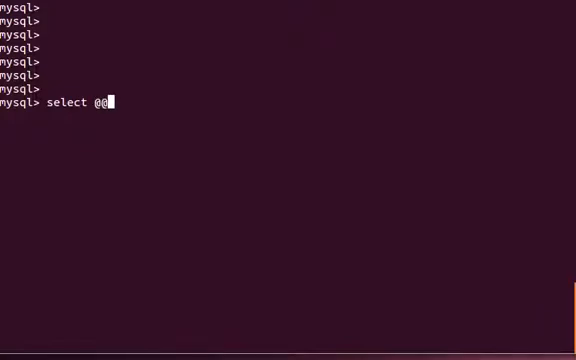
pyautogui.write('max_c')
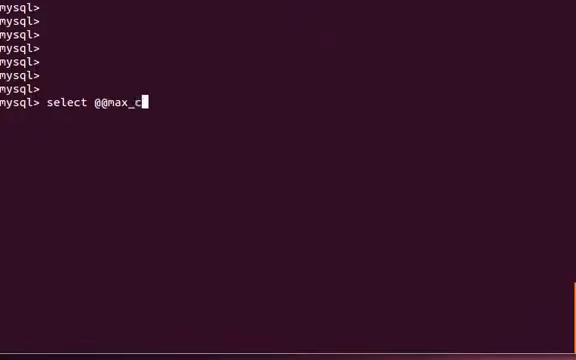
pyautogui.write('onnections')
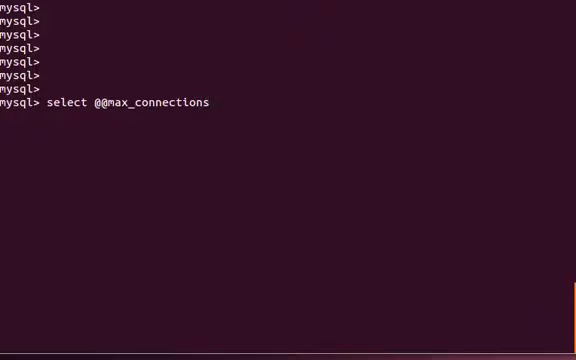
pyautogui.press('Return')
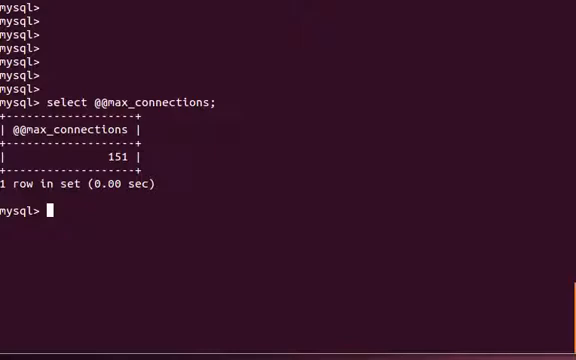
pyautogui.write('set')
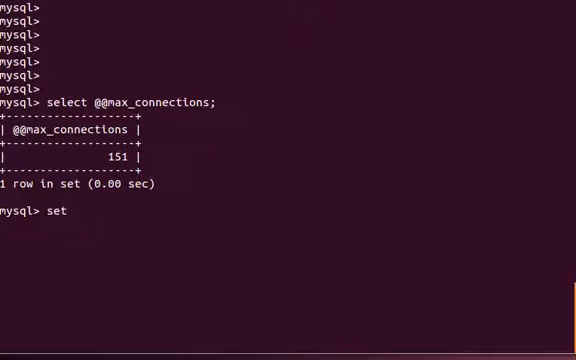
# Run set global max_connections = 500; to raise the connection limit.
pyautogui.write('global')
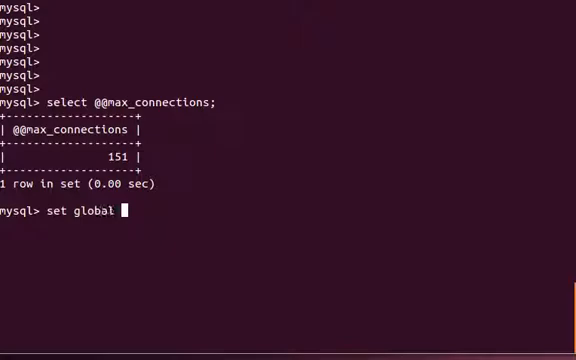
pyautogui.write('max_c')
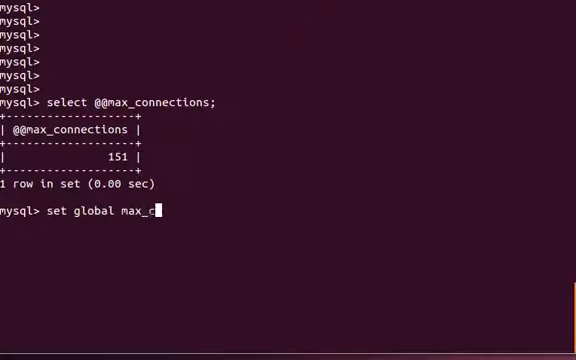
pyautogui.write('onnections')
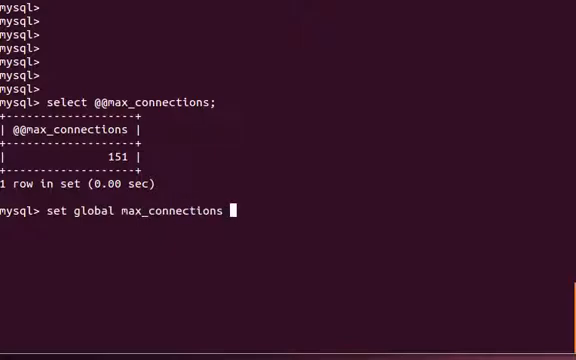
pyautogui.write('= 5')
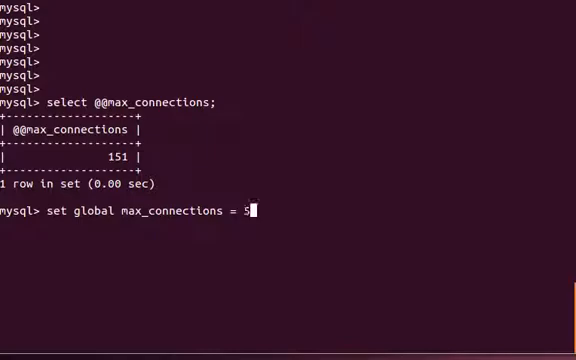
pyautogui.press('Return')
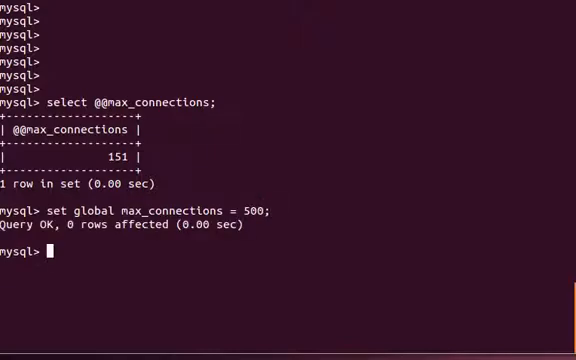
# Verify max_connections now reads 500, then quit the MySQL client.
pyautogui.write('select @@max_connections;')
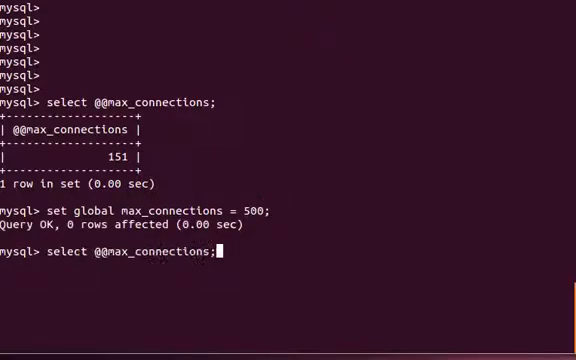
pyautogui.press('Return')
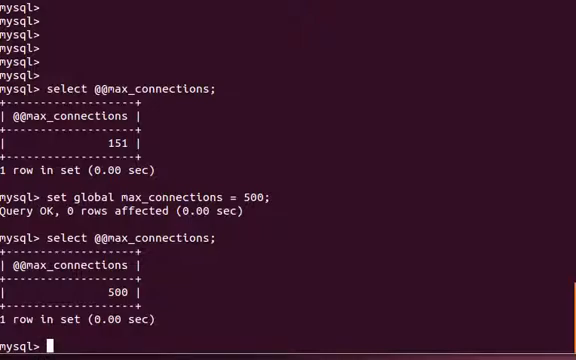
pyautogui.write('quit')
pyautogui.write('sudo')
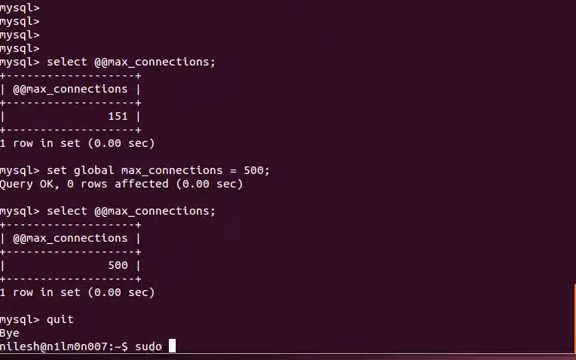
# Edit /etc/mysql/my.cnf with sudo vim and locate the [mysqld] section.
pyautogui.write('vim /etc/mysql/my')
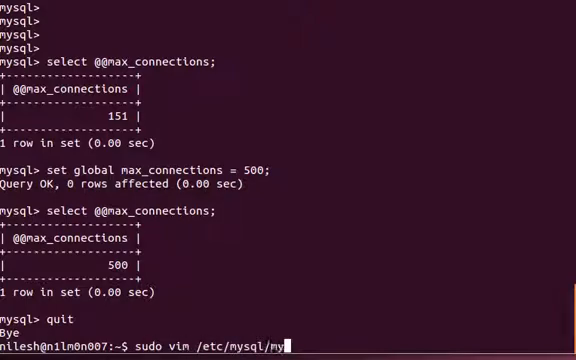
pyautogui.press('Return')
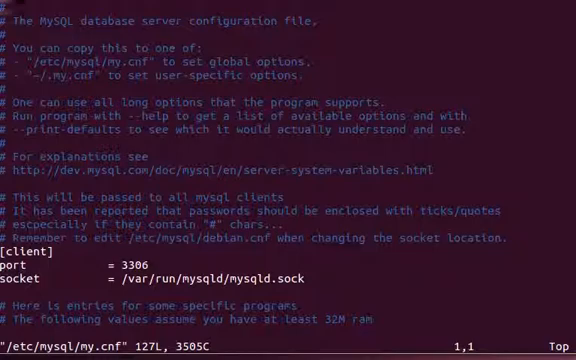
pyautogui.scroll(-3)
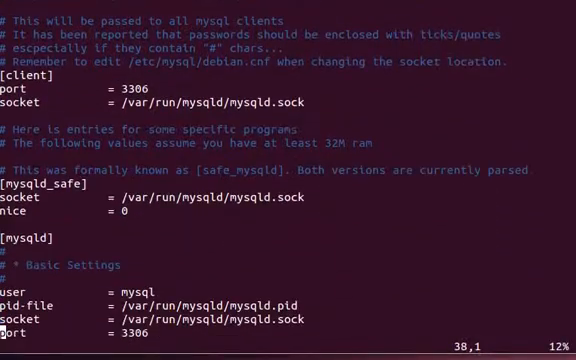
pyautogui.scroll(-3)
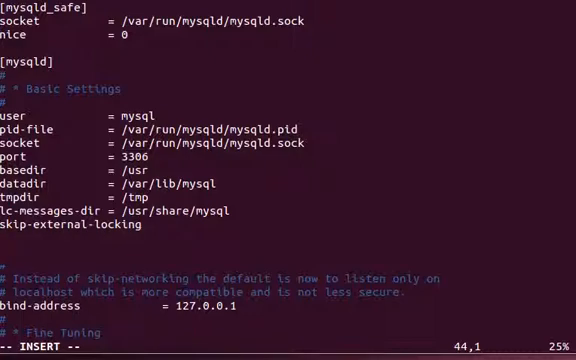
# Add the line max_connections = 500 under [mysqld] and leave insert mode.
pyautogui.write('max_connections =')
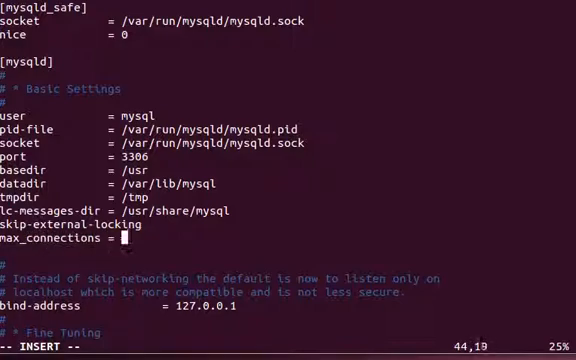
pyautogui.write('500')
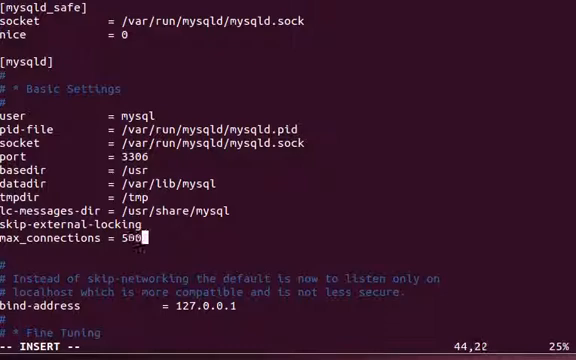
pyautogui.press('Escape')
pyautogui.write('sudo /etc/init.d/mysql r')
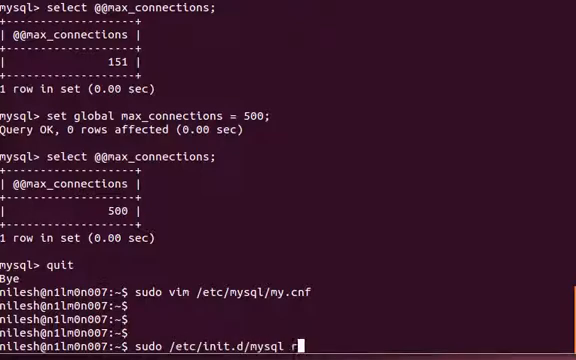
# Restart MySQL, reconnect as root, and confirm max_connections still reports 500.
pyautogui.press('Return')
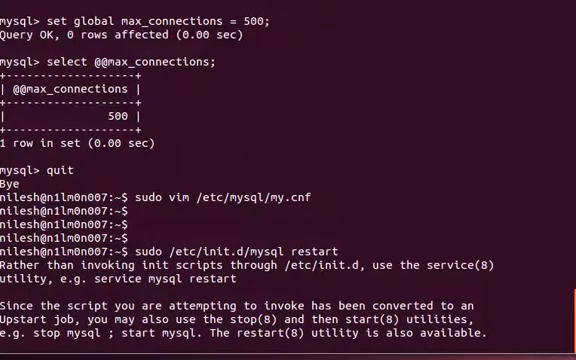
pyautogui.press('Return')
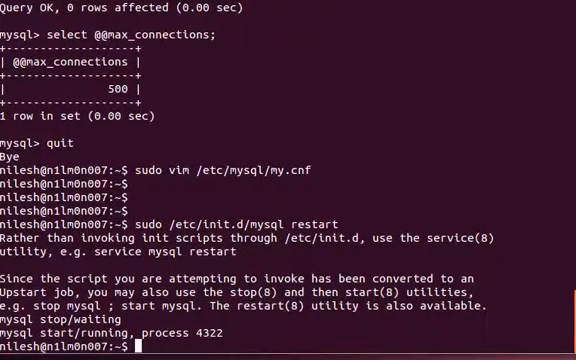
pyautogui.write('mysql -uroot -p')
pyautogui.write('set global max_connections = 500;')
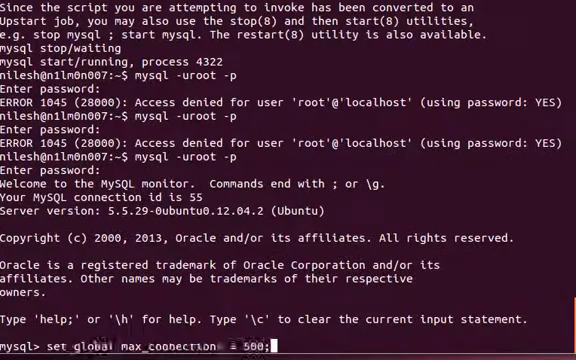
pyautogui.press('Return')
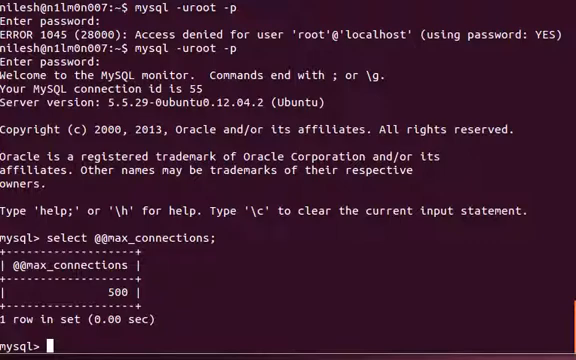
pyautogui.write('show v')
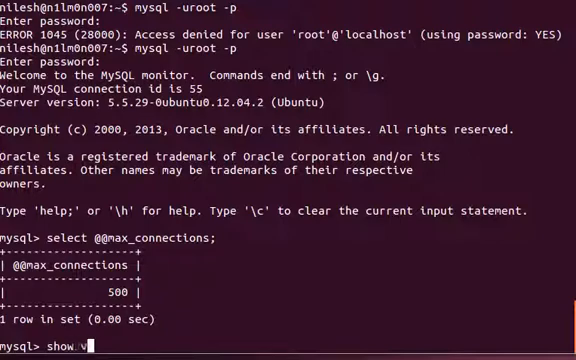
# Run SHOW VARIABLES; and scroll through all 327 system variables.
pyautogui.write('ariables')
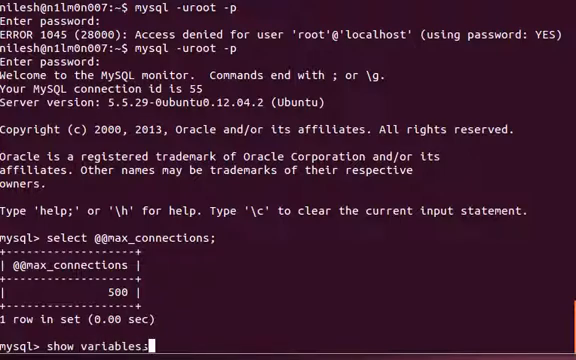
pyautogui.press('Return')
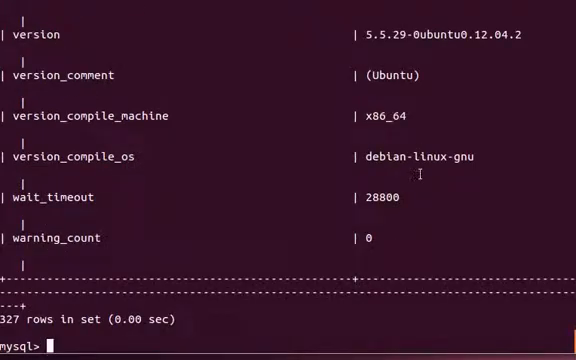
pyautogui.scroll(3)
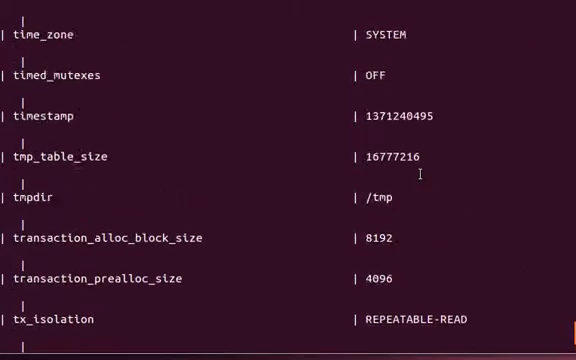
pyautogui.scroll(-3)
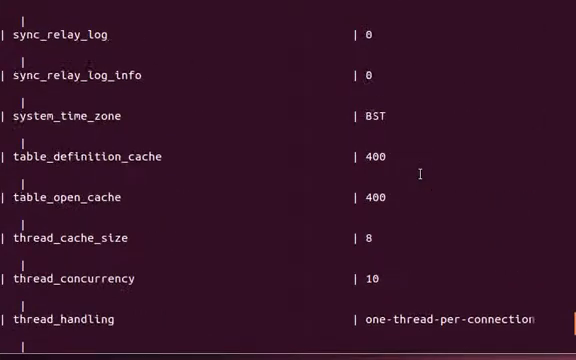
pyautogui.scroll(3)
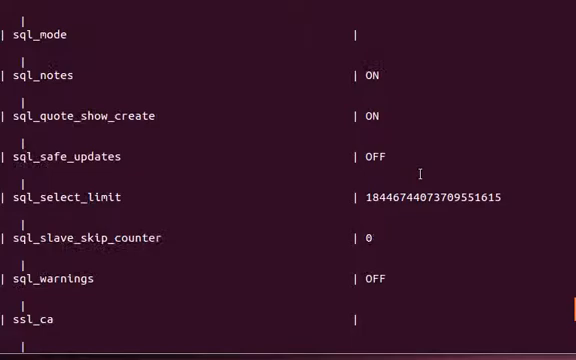
pyautogui.scroll(-3)
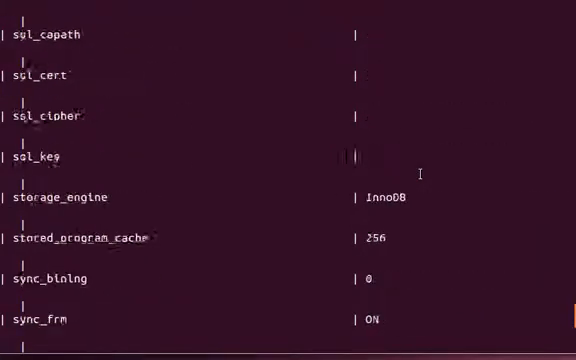
pyautogui.scroll(-3)
pyautogui.write('show variables like')
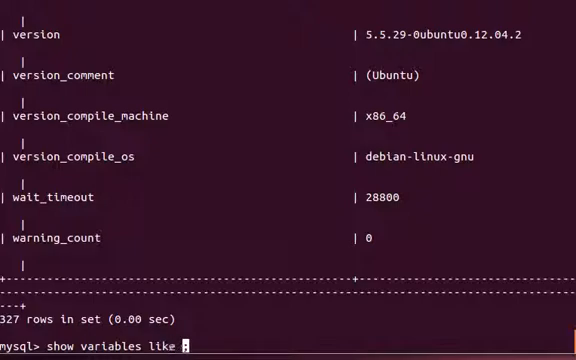
# Run show variables like '%log%'; and review the 41 log-related variables.
pyautogui.write("'")
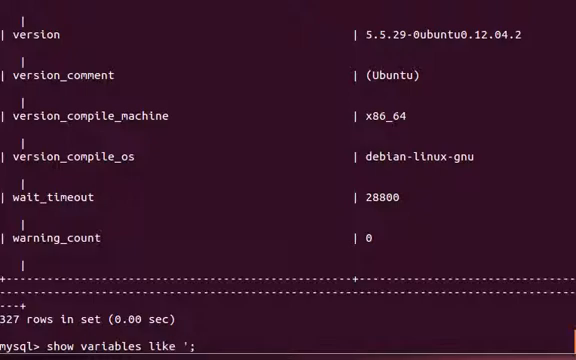
pyautogui.write('%%')
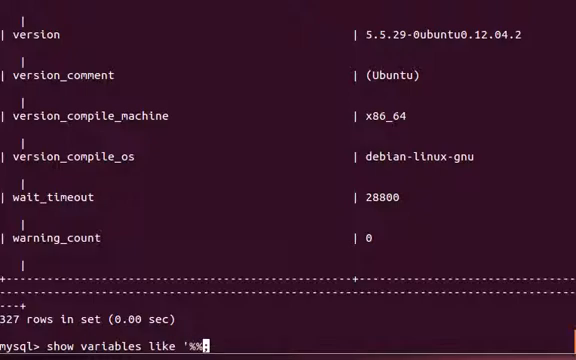
pyautogui.write(';')
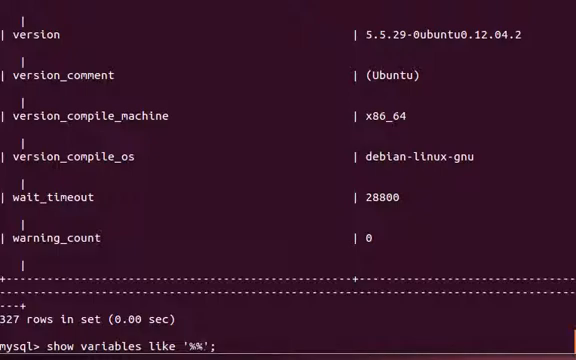
pyautogui.press('Return')
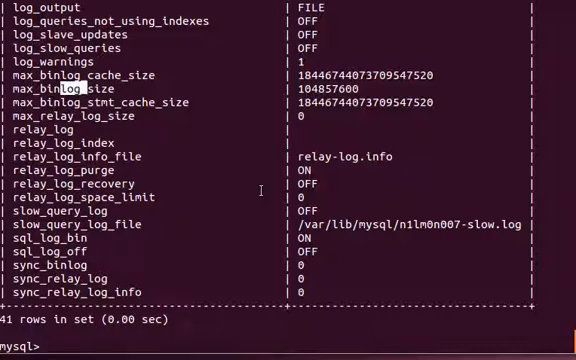
pyautogui.scroll(3)
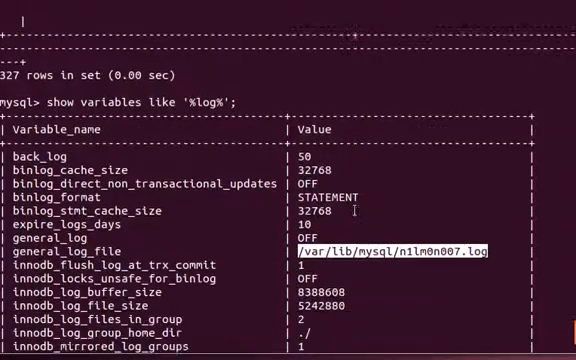
pyautogui.scroll(-3)
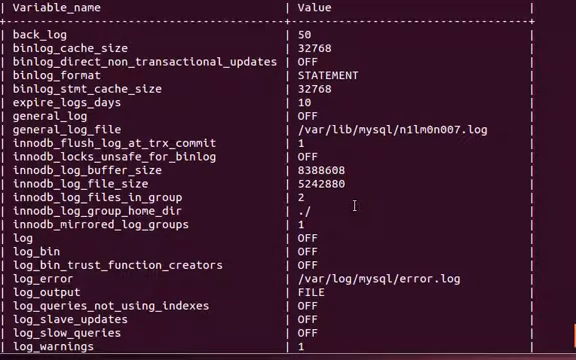
pyautogui.scroll(-3)
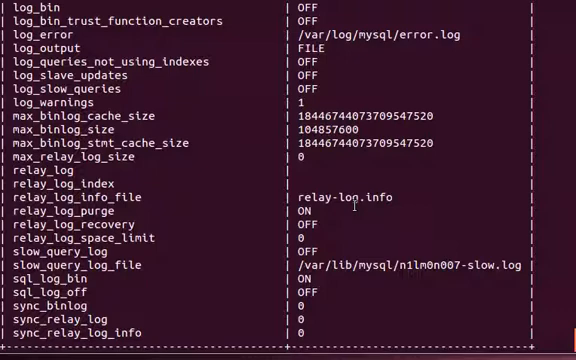
pyautogui.moveTo(222, 223)
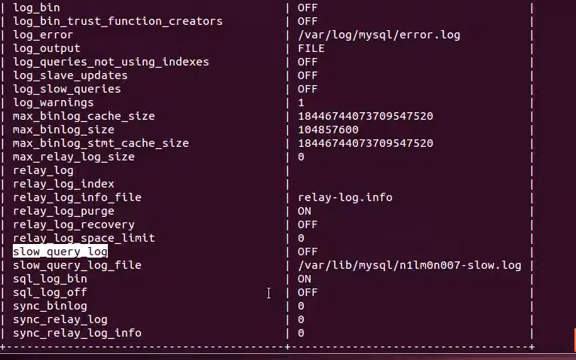
pyautogui.scroll(-3)
pyautogui.write('s')
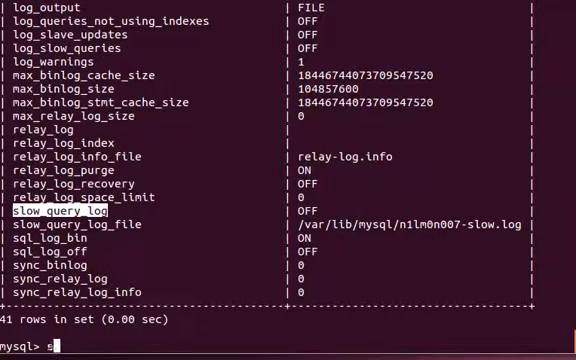
# Filter variables with '%version%' (7 rows, version 5.5.29), then '%max%' (42 rows).
pyautogui.press('Backspace')
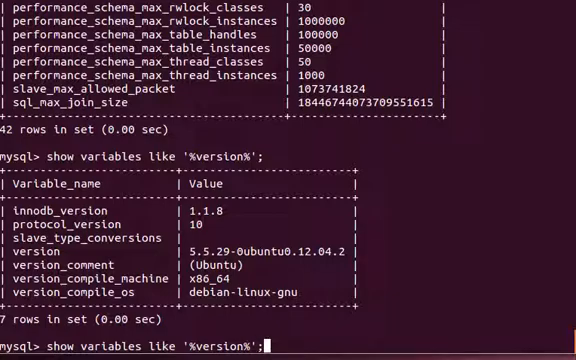
pyautogui.write('%max%')
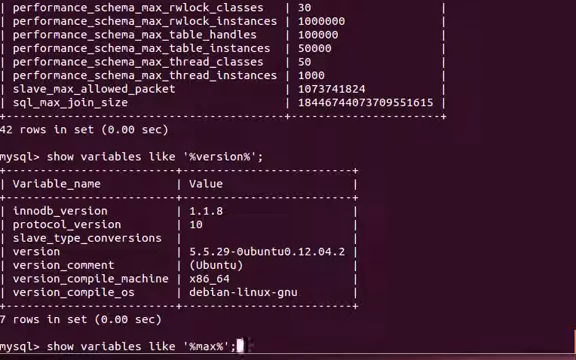
pyautogui.press('Return')
pyautogui.write("show variables like 'max%';")
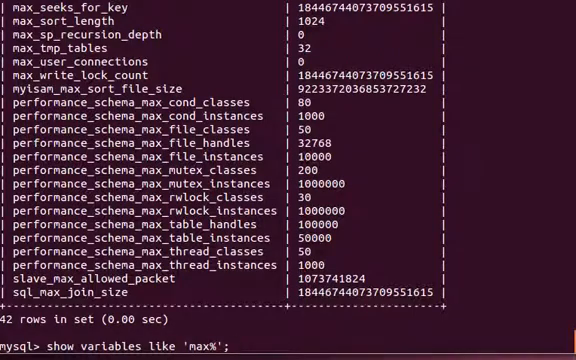
# Run show variables like 'max%'; returning the 21 variables starting with max.
pyautogui.press('Return')
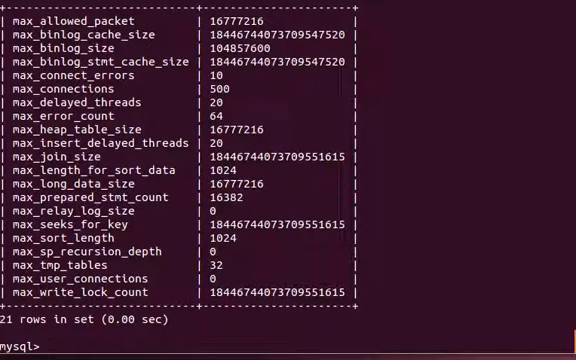
pyautogui.write("show variables like 'max%';")
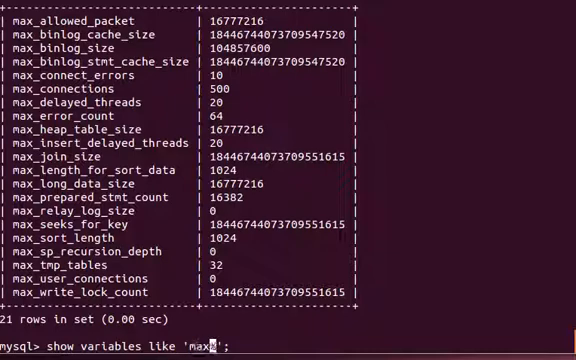
pyautogui.write('%')
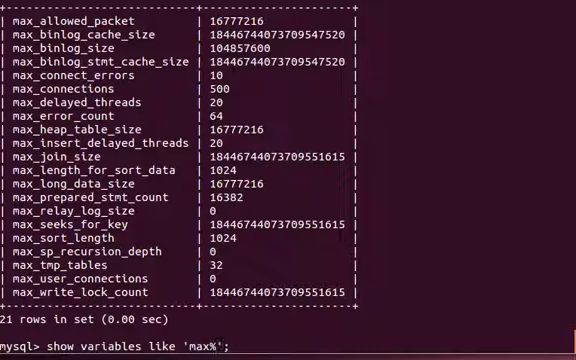
# Filter with 'error%' (1 row), then '%error%' (5 rows including the error log path).
pyautogui.press('BackSpace')
pyautogui.write('e')
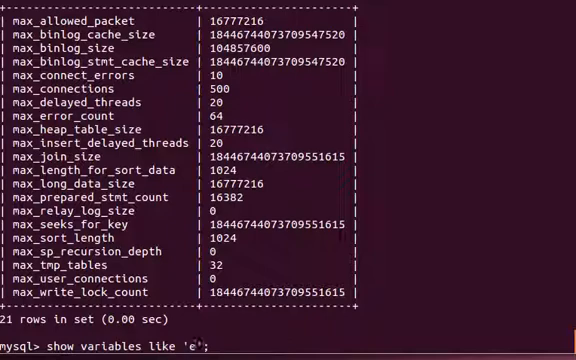
pyautogui.write('rror%')
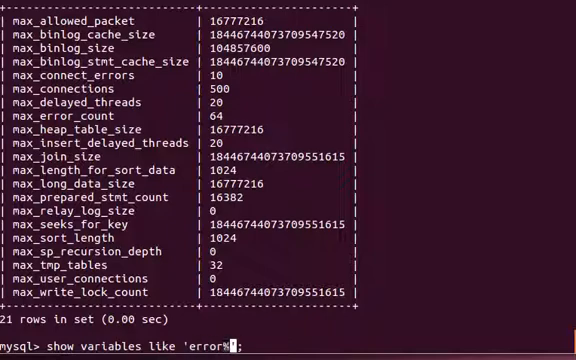
pyautogui.press('Return')
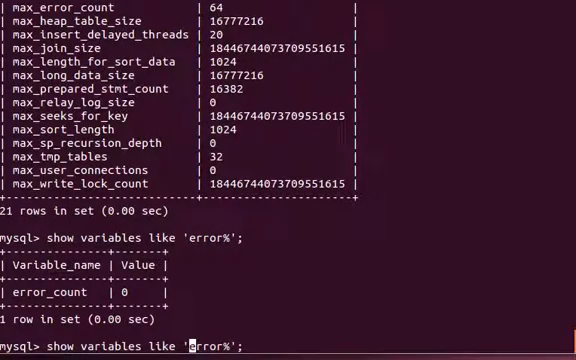
pyautogui.press('Return')
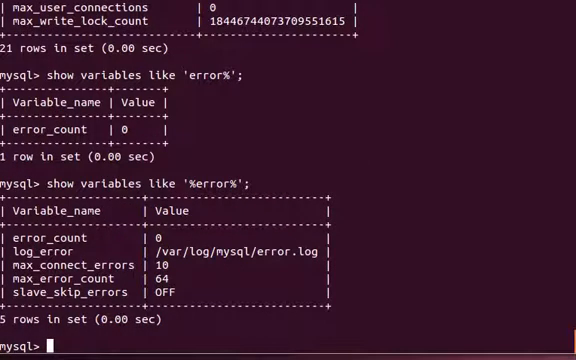